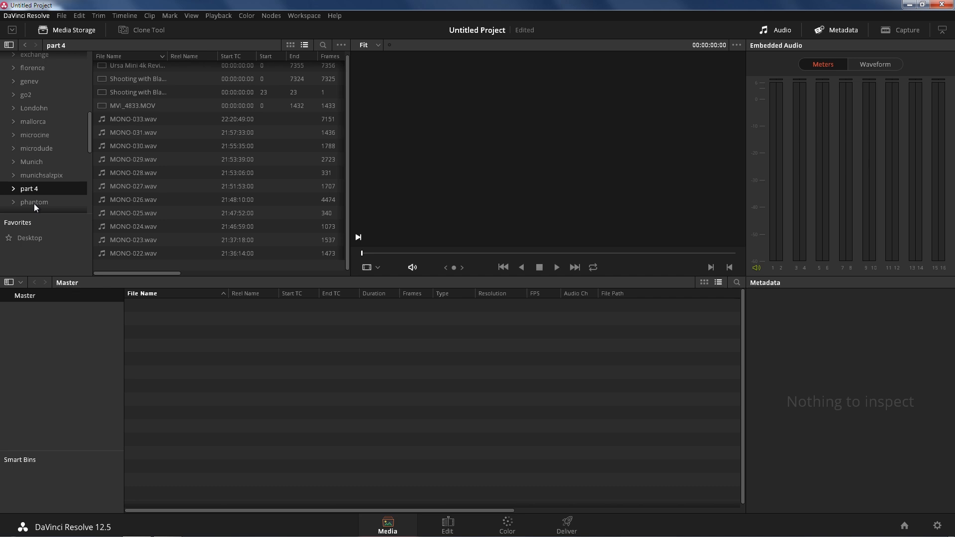
Browse into the phantom folder so its DJI drone clips are listed in Media Storage
{"action": "left_click", "coordinate": [34, 202]}
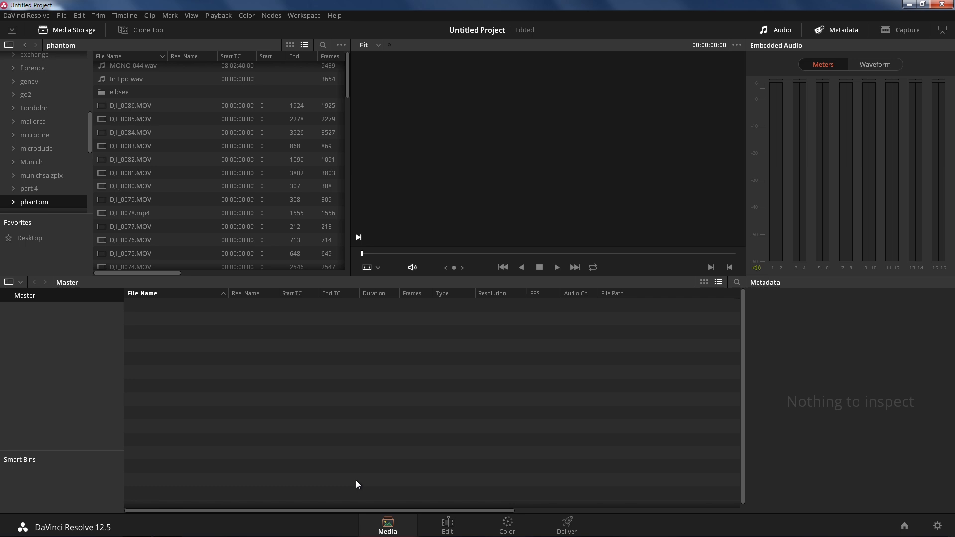
Bring DJI_0081.MOV, DJI_0078.mp4 and DJI_0077.MOV into the Media Pool, keeping the project frame rate
{"action": "left_click", "coordinate": [129, 186]}
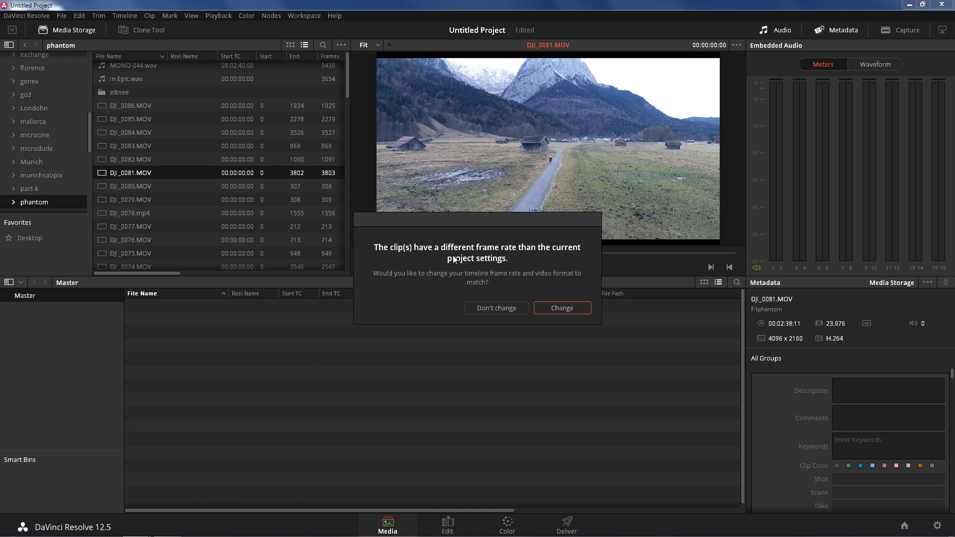
{"action": "mouse_move", "coordinate": [499, 262]}
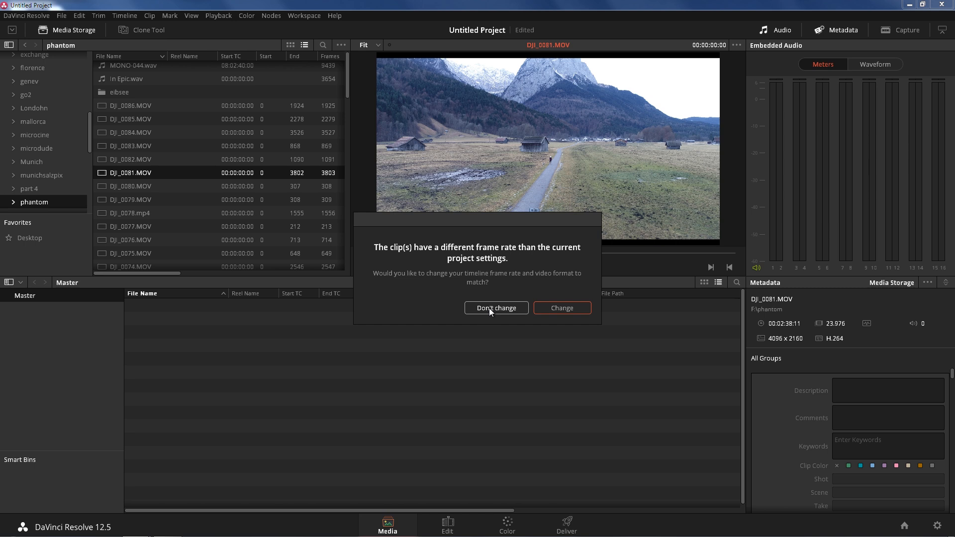
{"action": "left_click", "coordinate": [496, 307]}
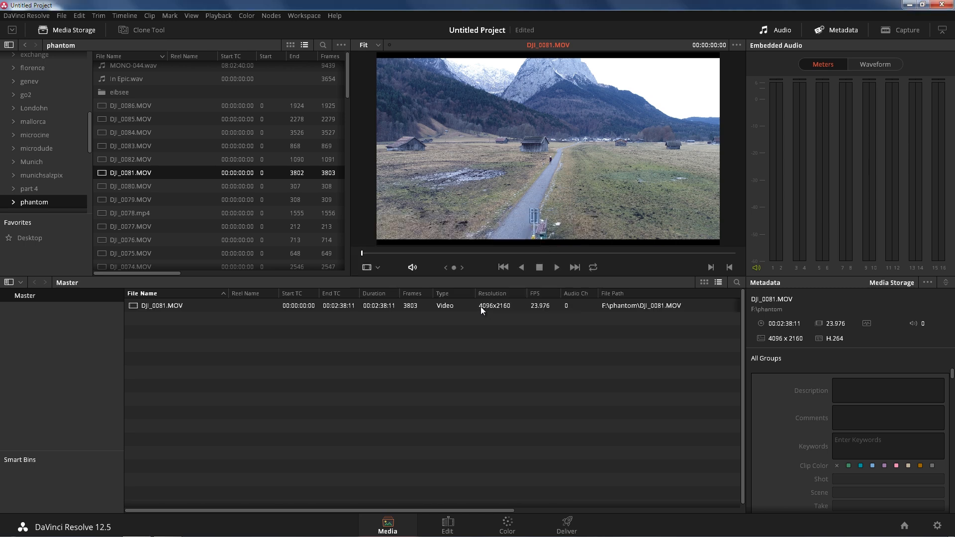
{"action": "left_click", "coordinate": [129, 213]}
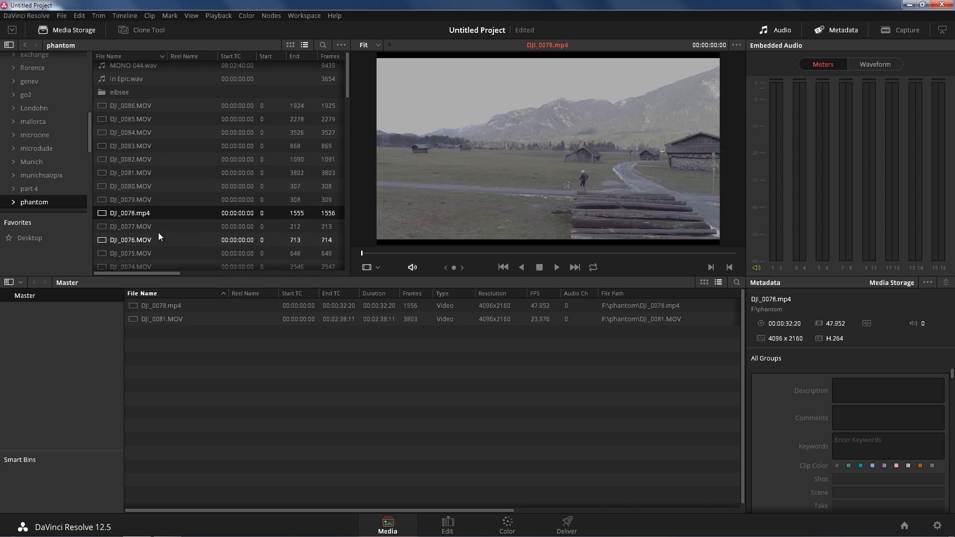
{"action": "left_click", "coordinate": [129, 226]}
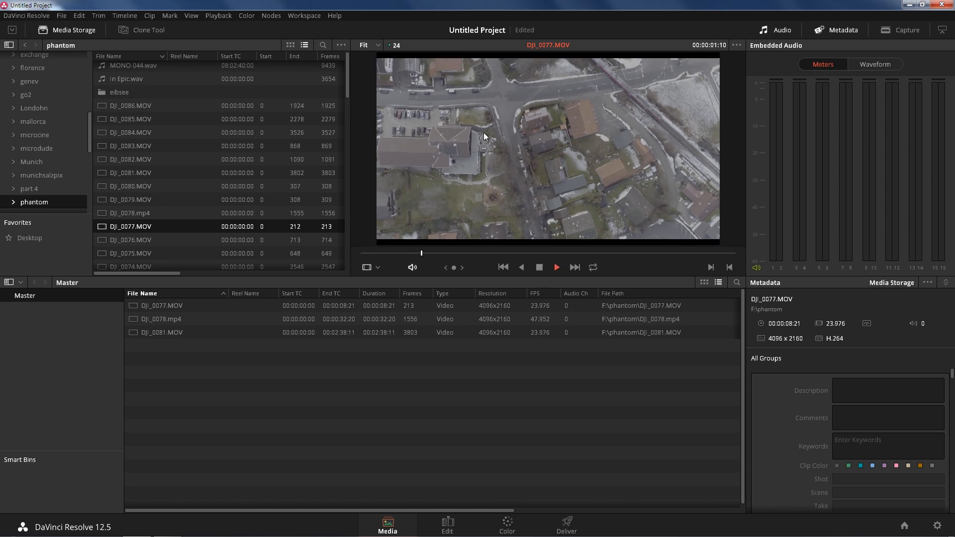
{"action": "left_click", "coordinate": [555, 267]}
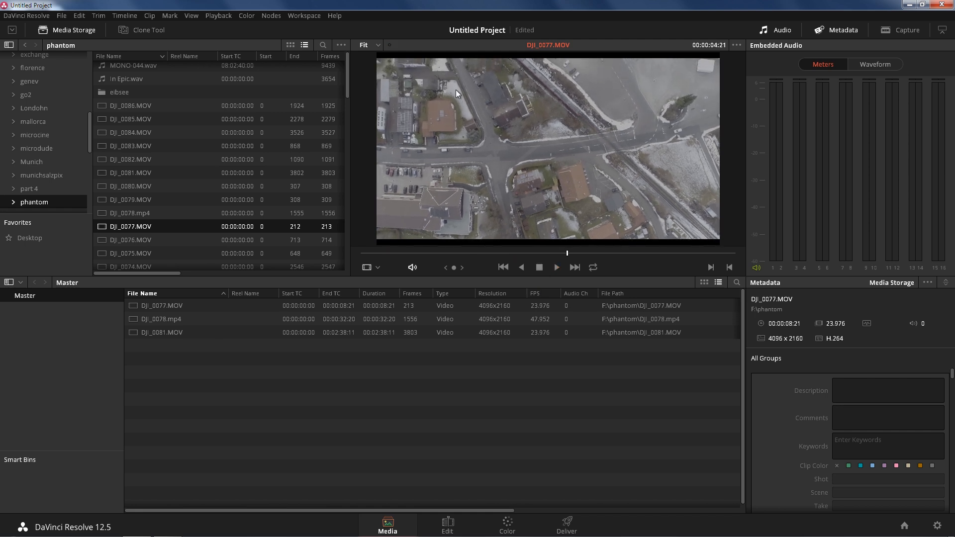
{"action": "mouse_move", "coordinate": [488, 126]}
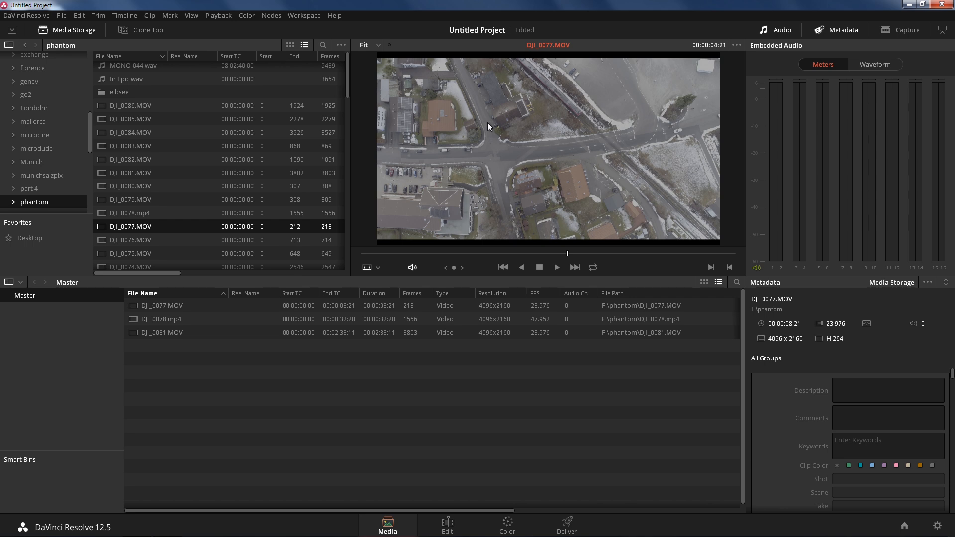
{"action": "mouse_move", "coordinate": [705, 284]}
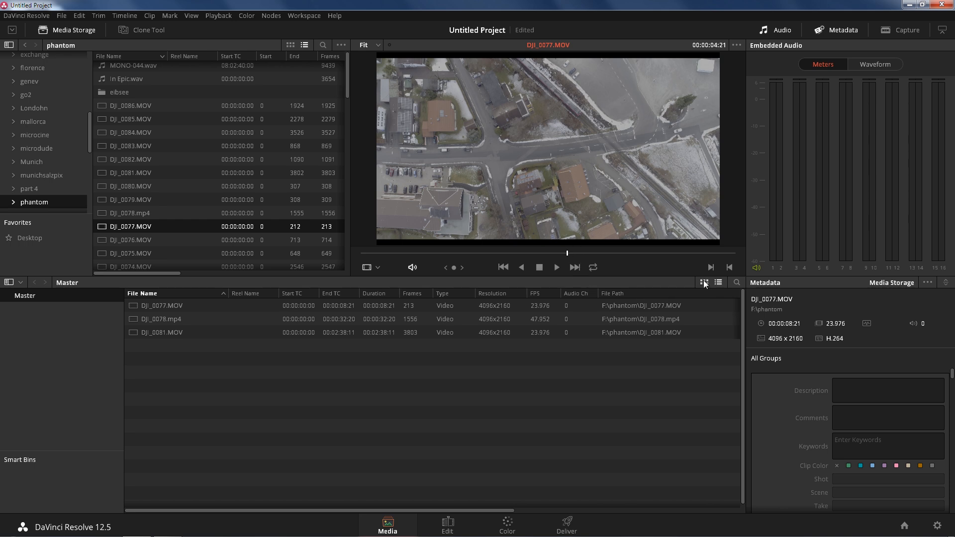
{"action": "mouse_move", "coordinate": [695, 296]}
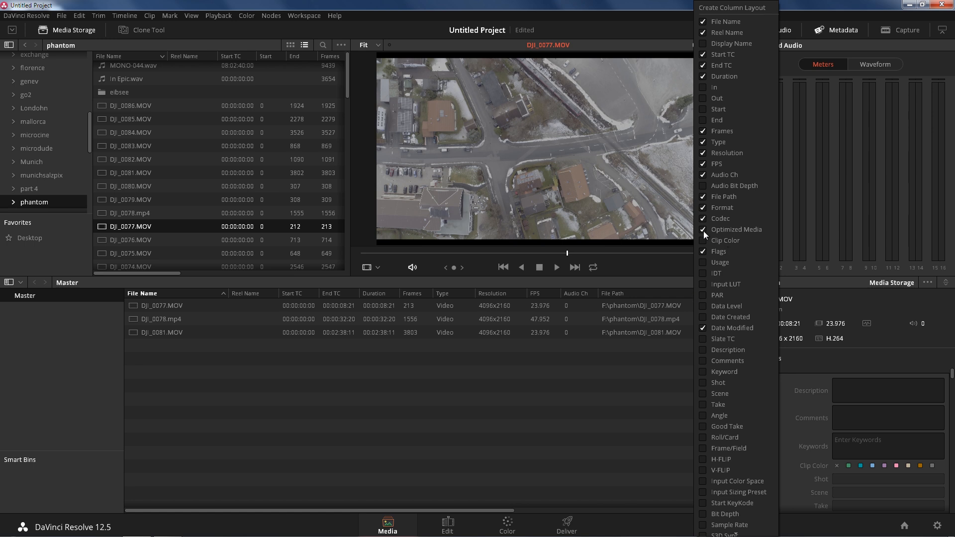
{"action": "mouse_move", "coordinate": [739, 237]}
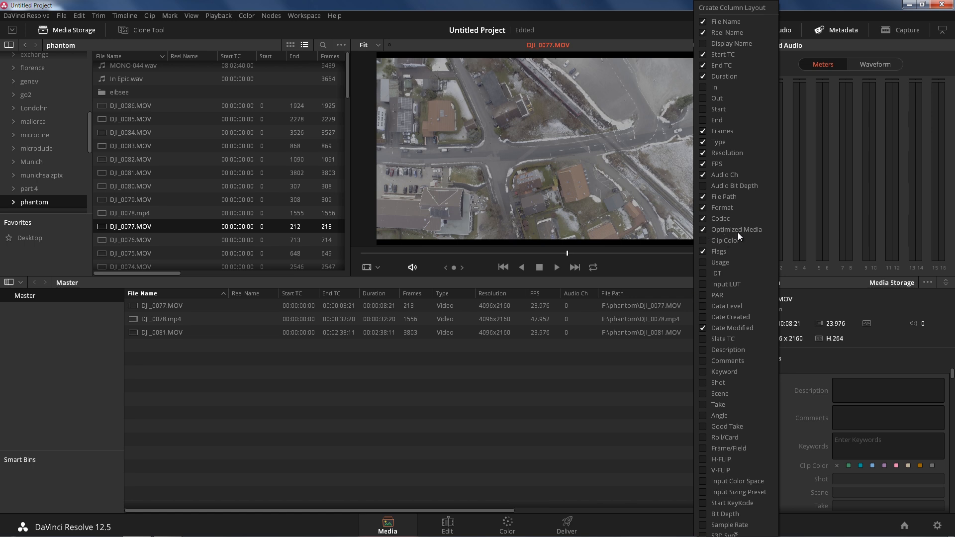
{"action": "left_click", "coordinate": [632, 423]}
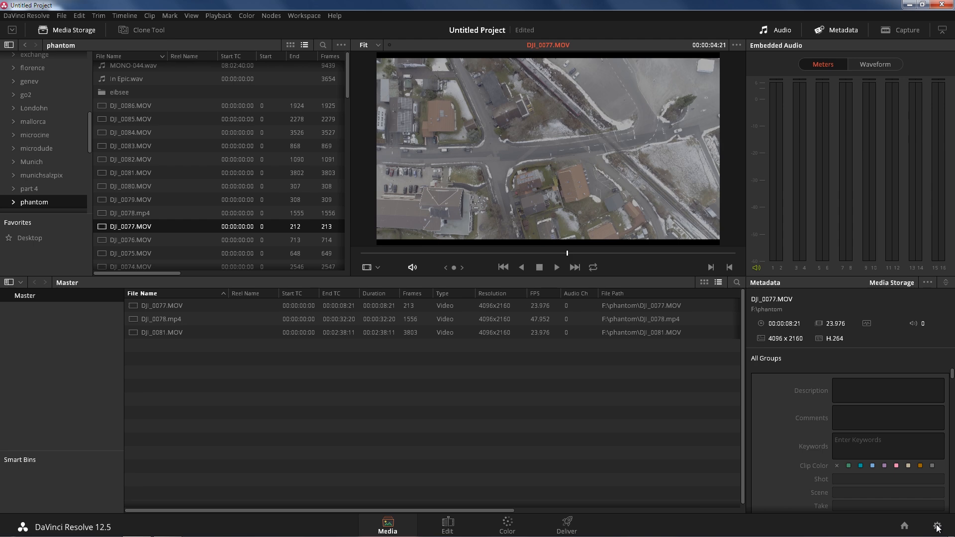
Set Optimized Media Resolution to One-Sixteenth in the project's General Options and save the settings
{"action": "left_click", "coordinate": [937, 528]}
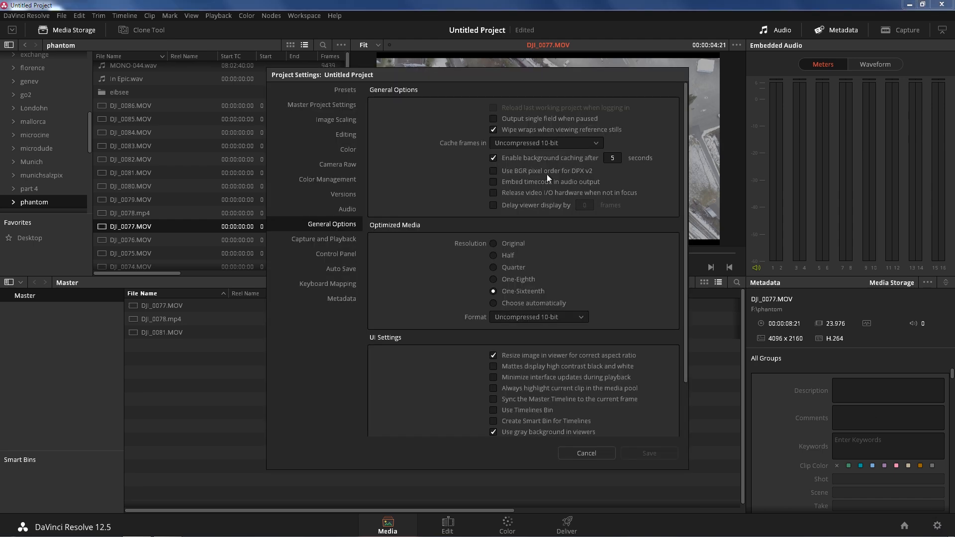
{"action": "mouse_move", "coordinate": [503, 224]}
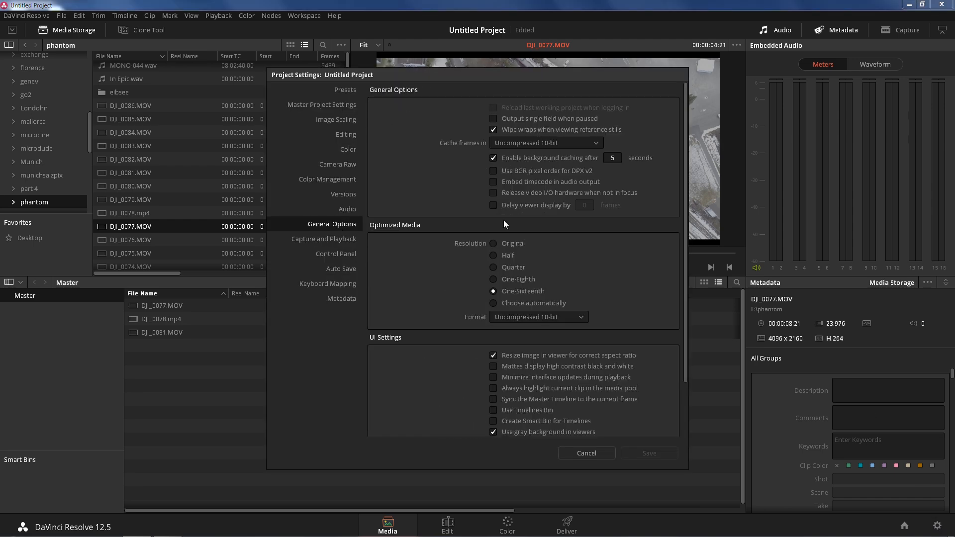
{"action": "mouse_move", "coordinate": [436, 233]}
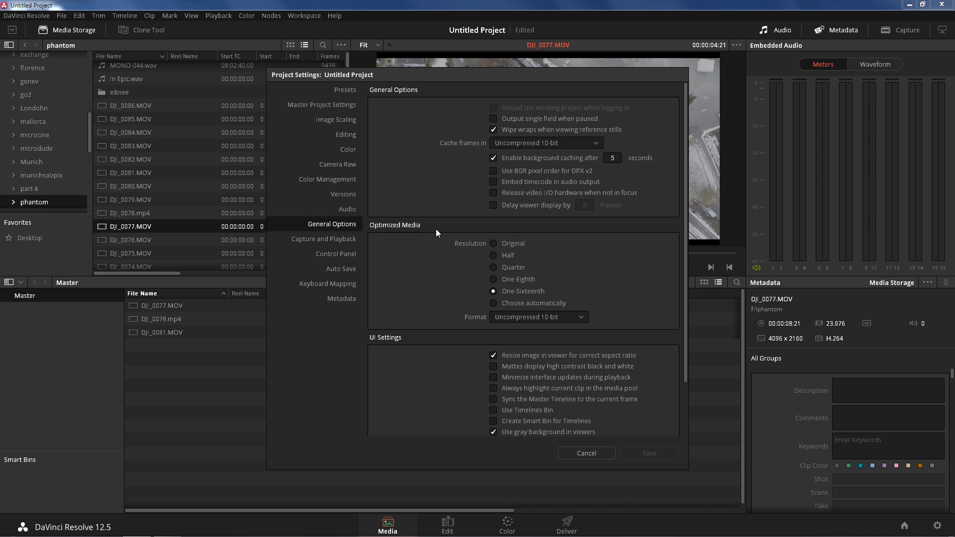
{"action": "mouse_move", "coordinate": [502, 265]}
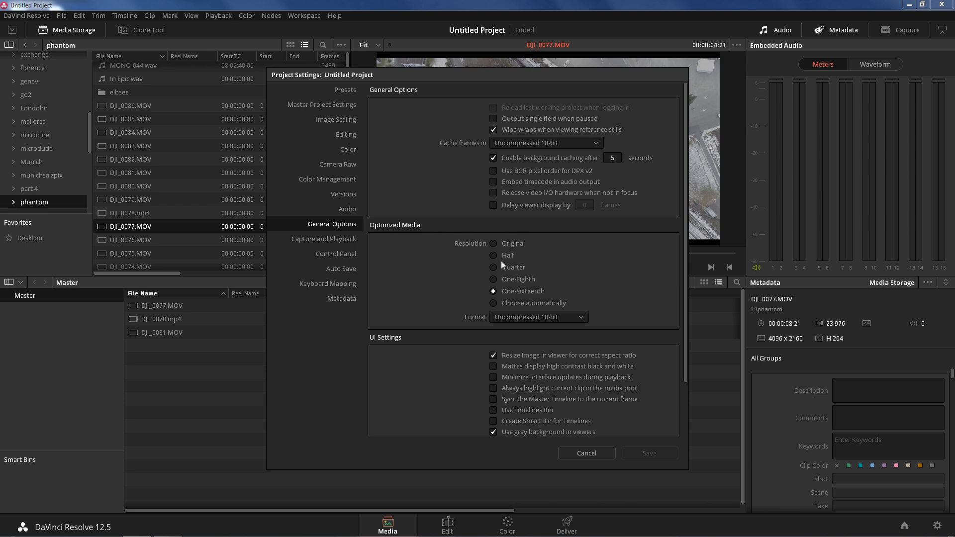
{"action": "left_click", "coordinate": [494, 267]}
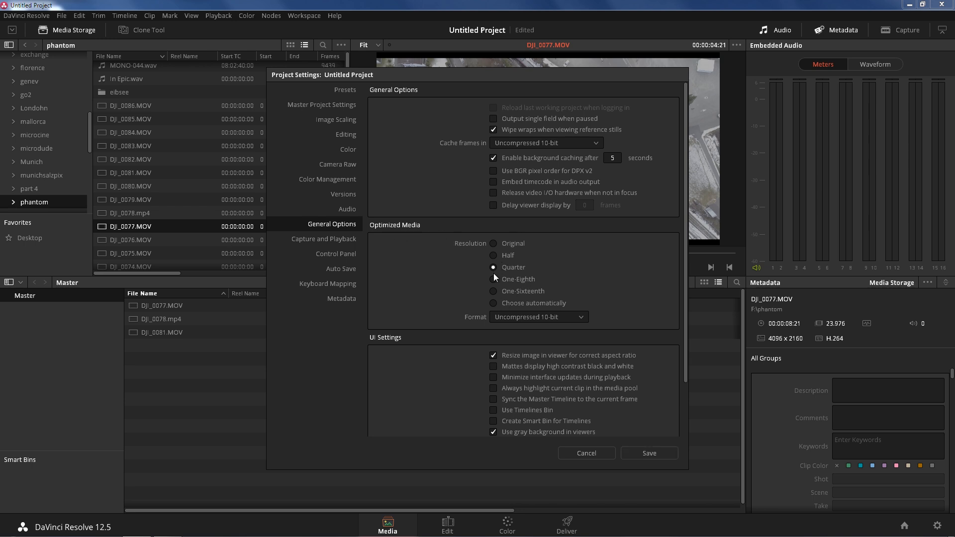
{"action": "left_click", "coordinate": [494, 291]}
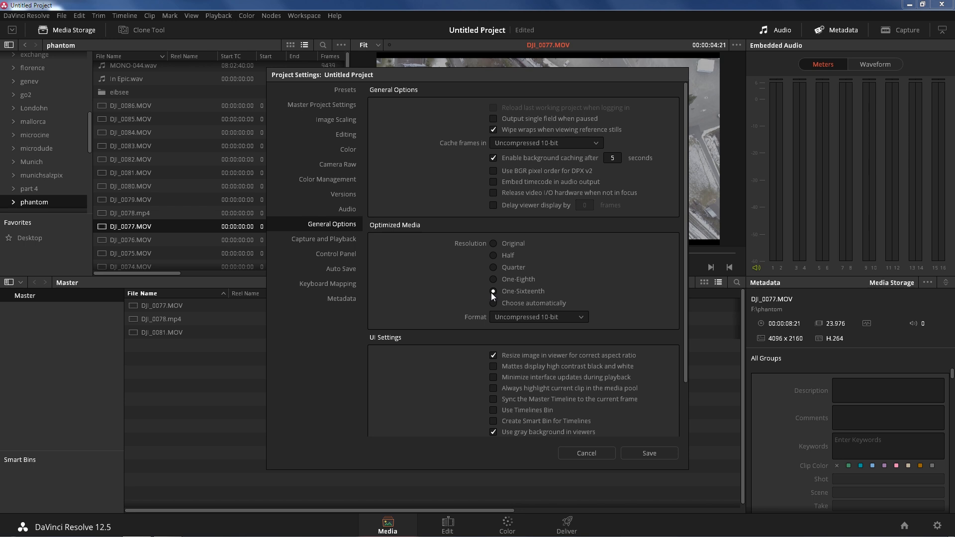
{"action": "left_click", "coordinate": [494, 255]}
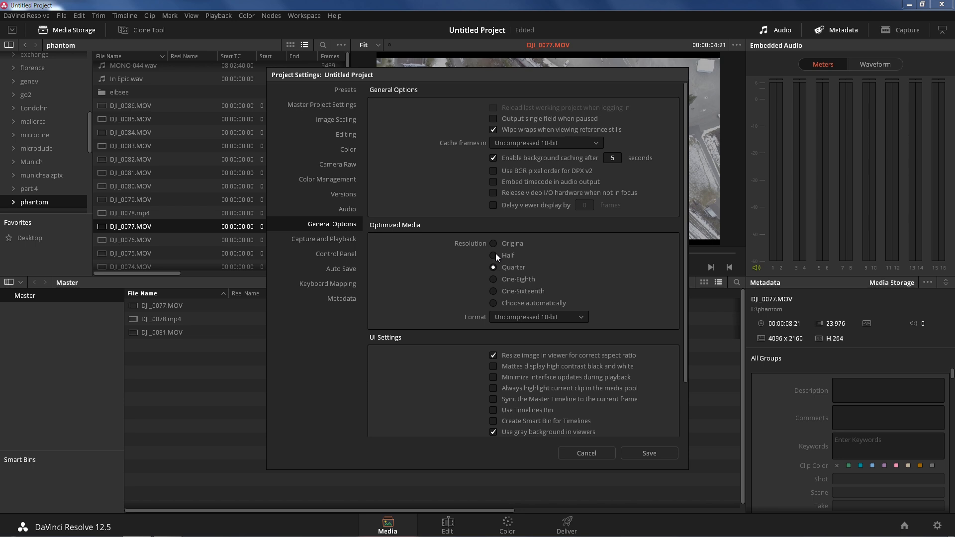
{"action": "left_click", "coordinate": [493, 256]}
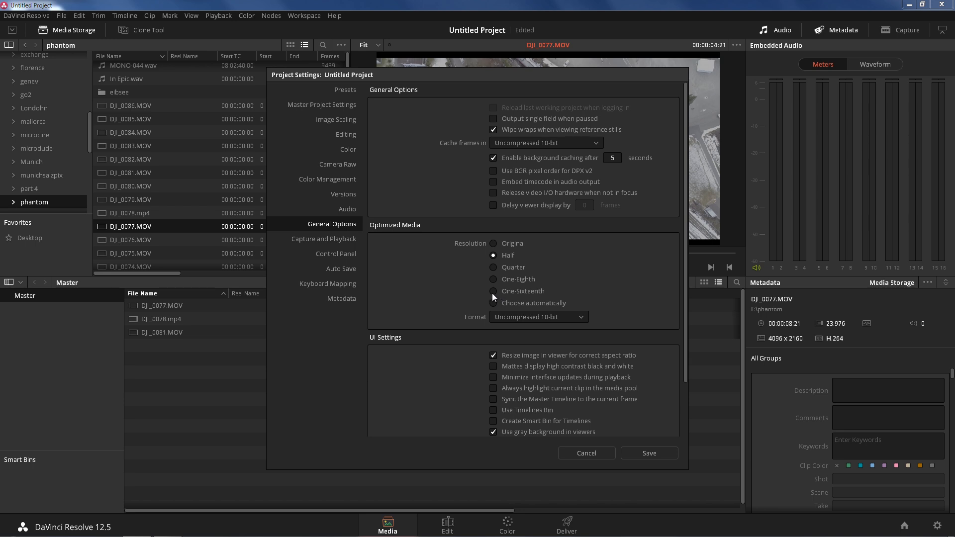
{"action": "left_click", "coordinate": [493, 292]}
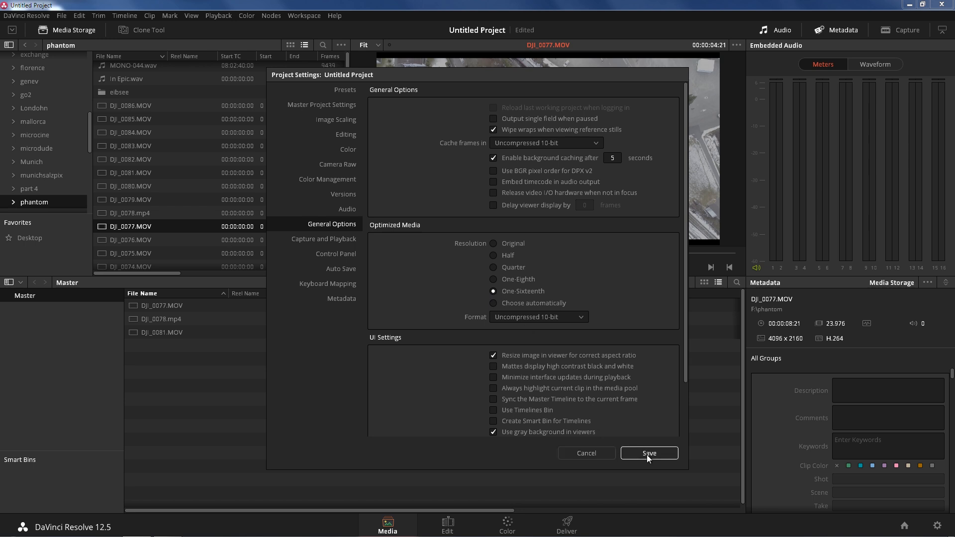
{"action": "left_click", "coordinate": [648, 453]}
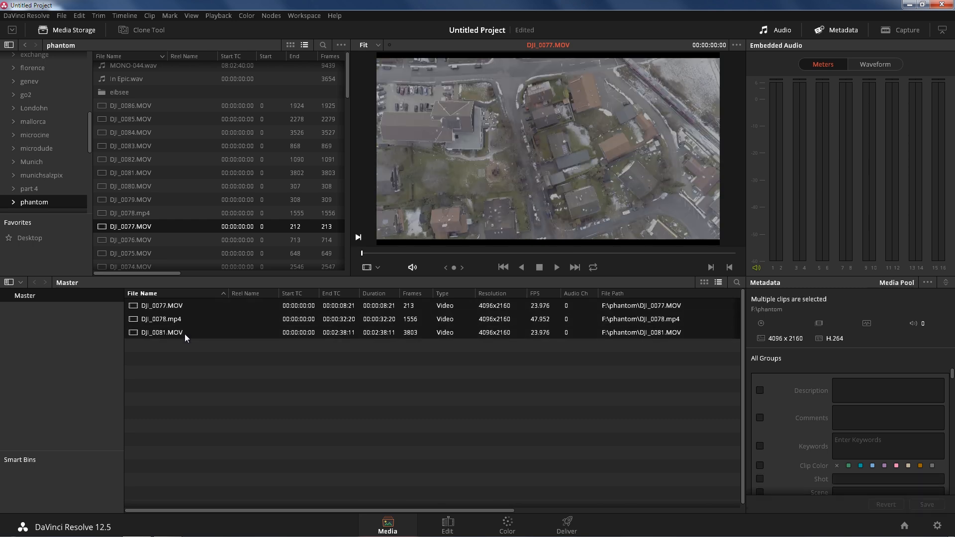
{"action": "mouse_move", "coordinate": [177, 339]}
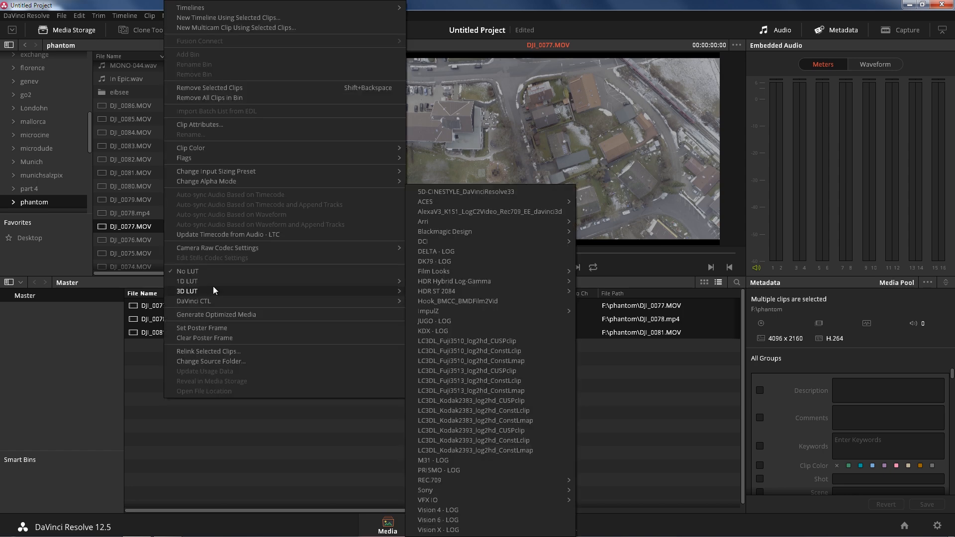
Generate optimized media for the three selected drone clips in the Master bin
{"action": "left_click", "coordinate": [216, 315]}
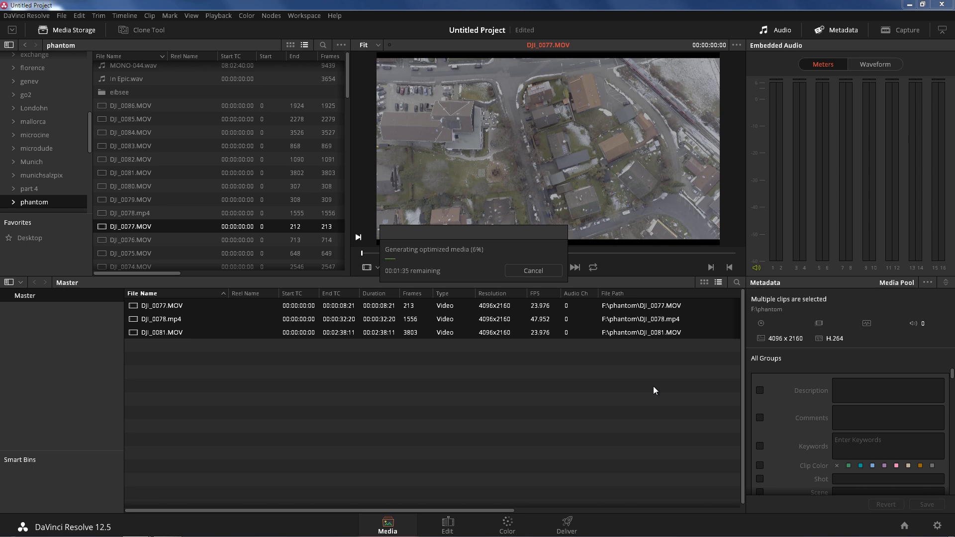
{"action": "left_click", "coordinate": [531, 270]}
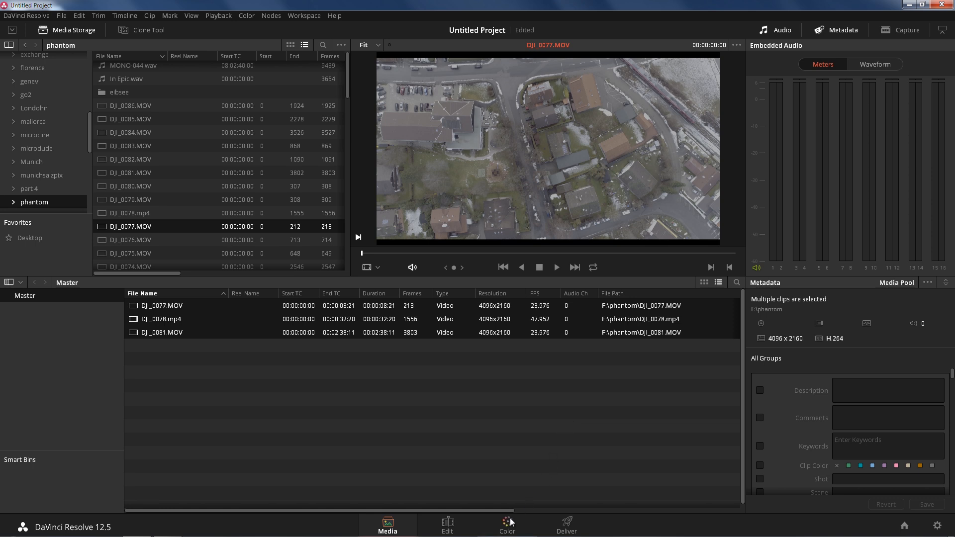
Reveal the Optimized Media column showing One-Sixteenth Res., preview DJI_0081, and move to the Edit page
{"action": "scroll", "scroll_direction": "right", "scroll_amount": 3}
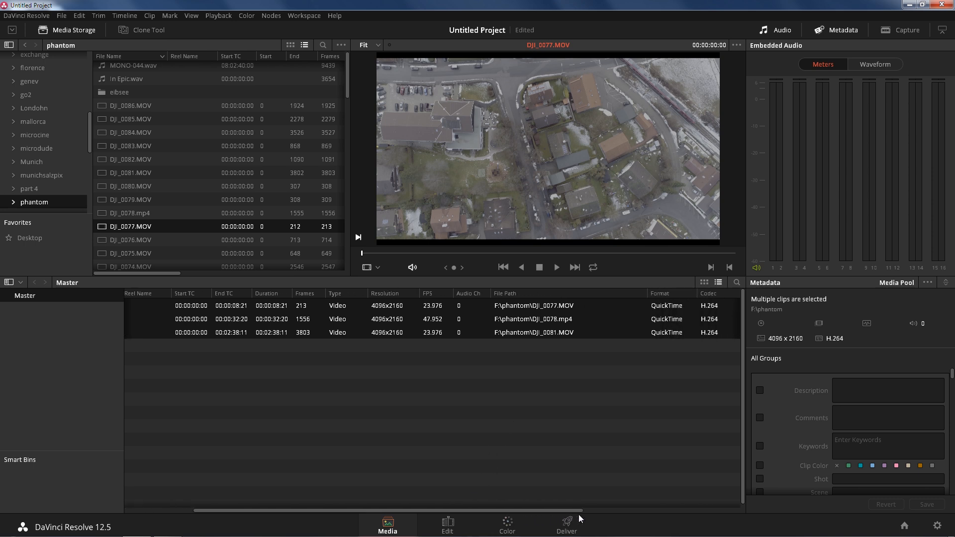
{"action": "scroll", "scroll_direction": "right", "scroll_amount": 3}
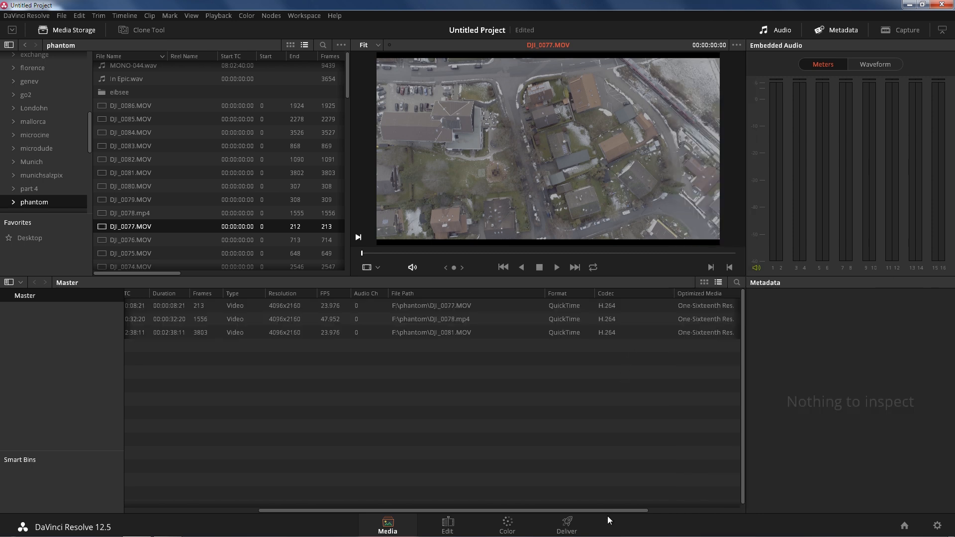
{"action": "scroll", "scroll_direction": "right", "scroll_amount": 3}
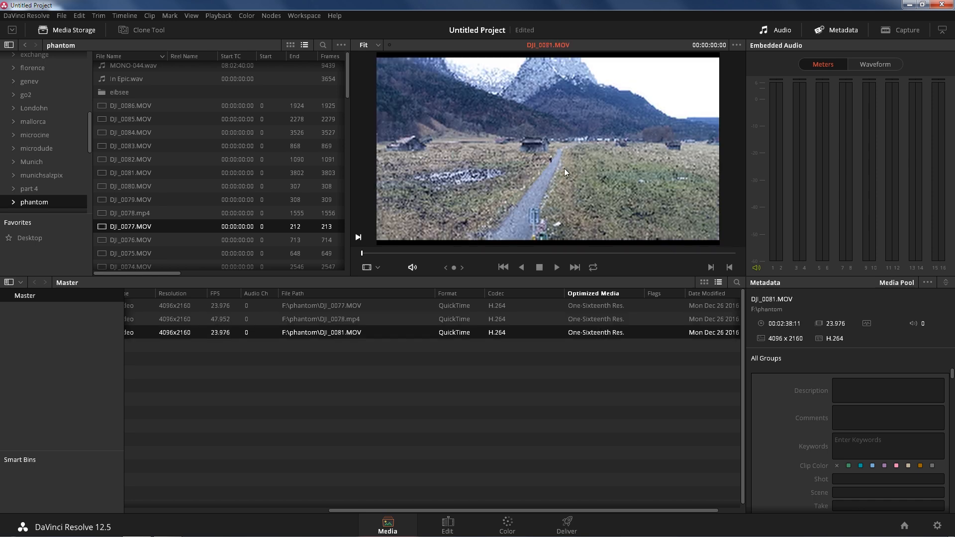
{"action": "mouse_move", "coordinate": [555, 276]}
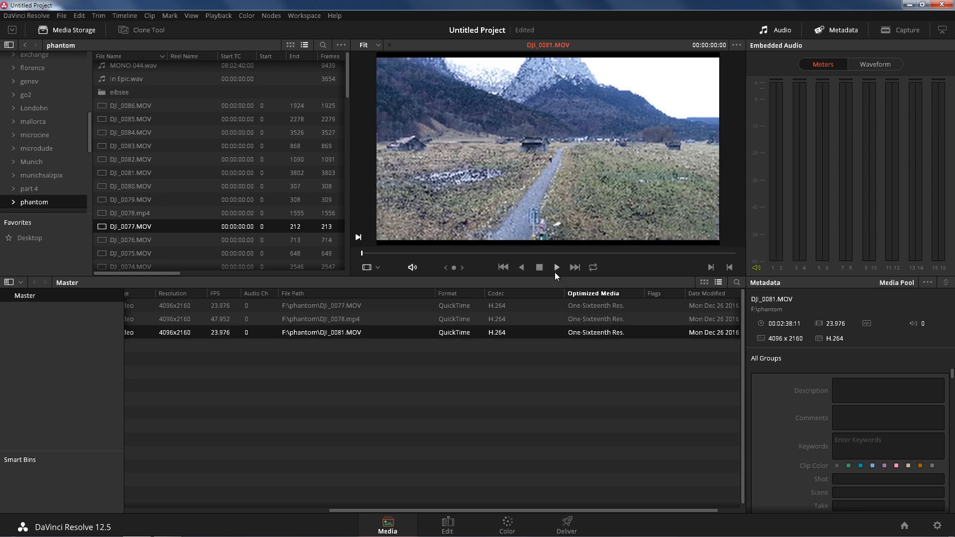
{"action": "left_click", "coordinate": [555, 267]}
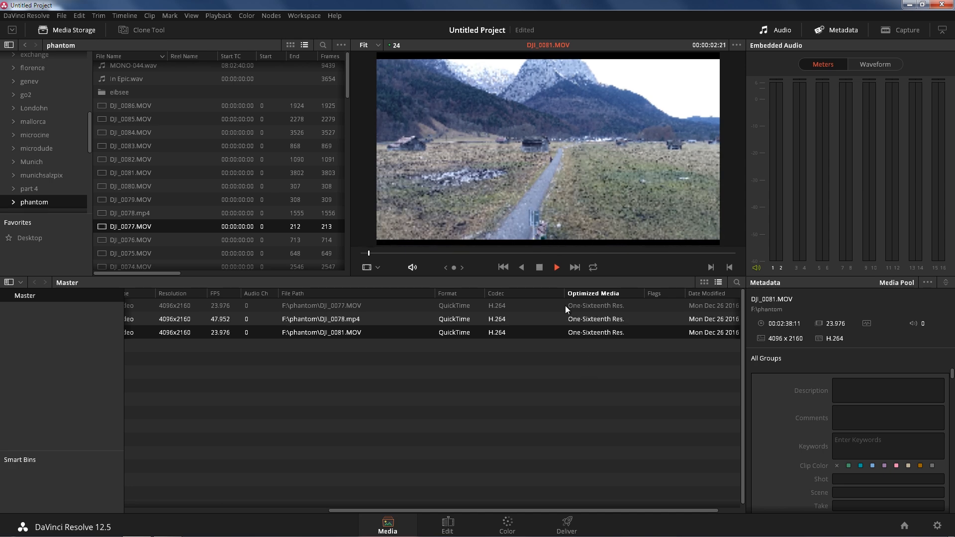
{"action": "left_click", "coordinate": [555, 267]}
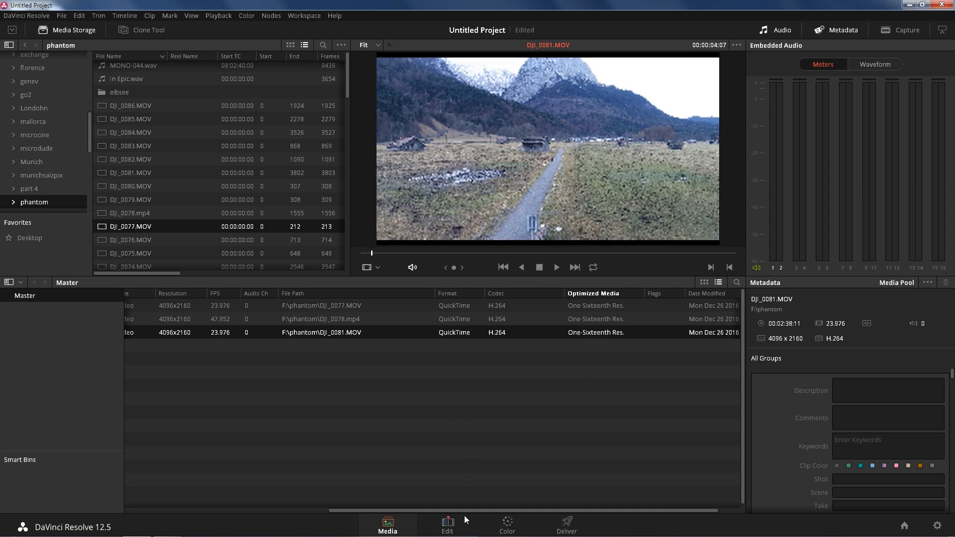
{"action": "left_click", "coordinate": [446, 526]}
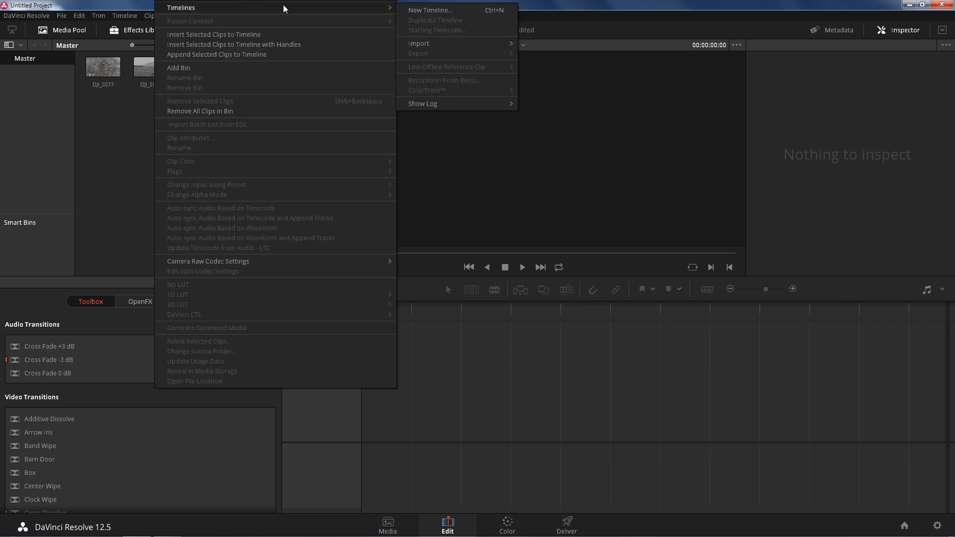
Create Timeline 1 and trim DJI_0081, DJI_0078 and DJI_0077 on Video 1, shortening DJI_0081 considerably
{"action": "left_click", "coordinate": [430, 10]}
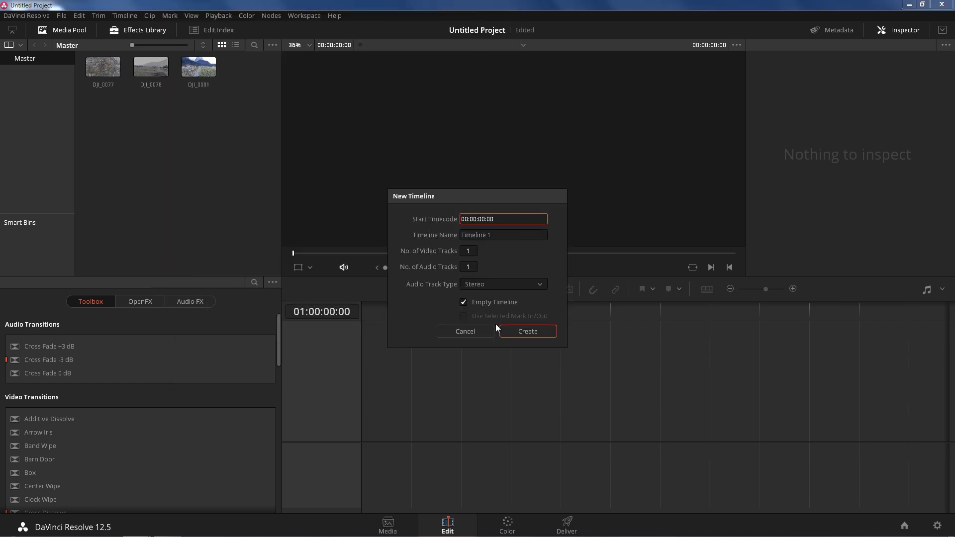
{"action": "left_click", "coordinate": [526, 330]}
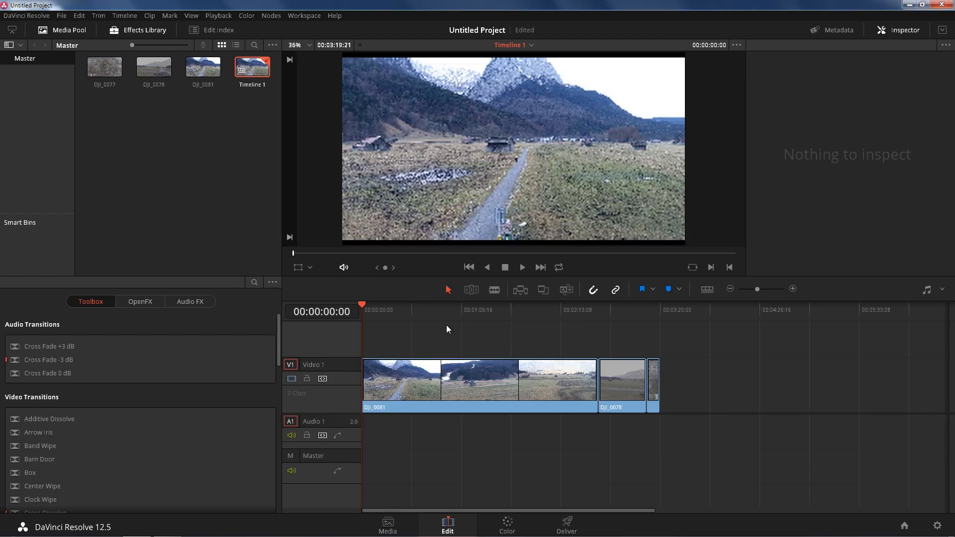
{"action": "left_click", "coordinate": [401, 311]}
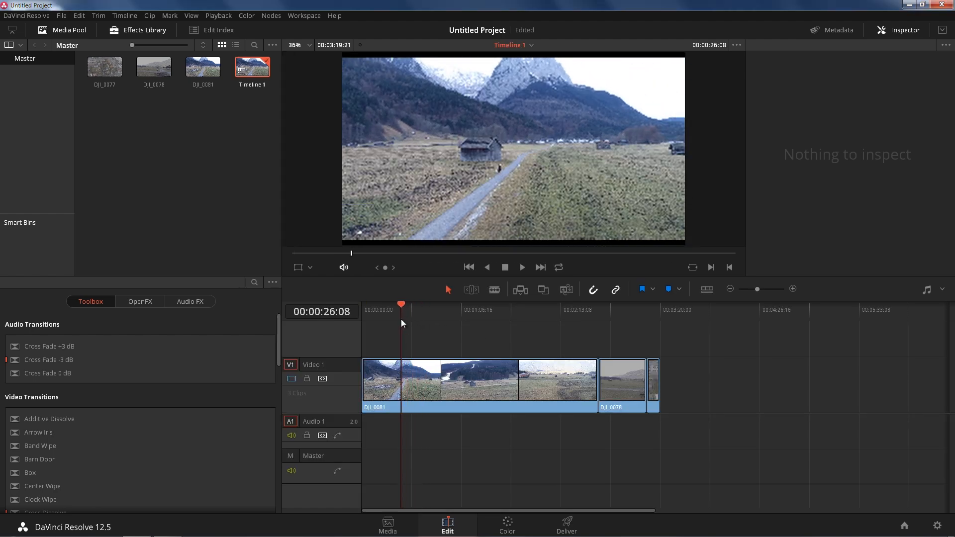
{"action": "left_click", "coordinate": [521, 266]}
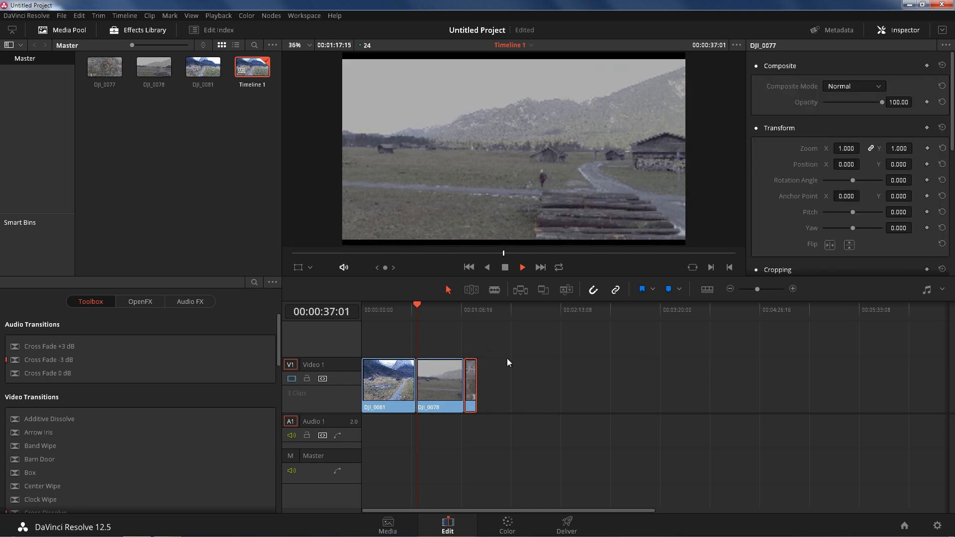
{"action": "left_click", "coordinate": [433, 305]}
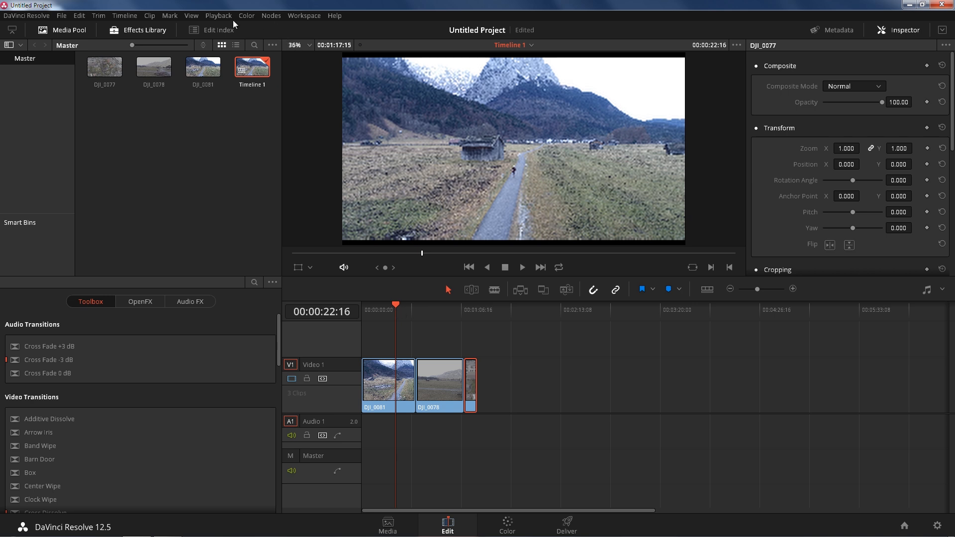
Turn off Use Optimized Media If Available, park on DJI_0078, and move to the Color page verifying it stays off
{"action": "left_click", "coordinate": [218, 15]}
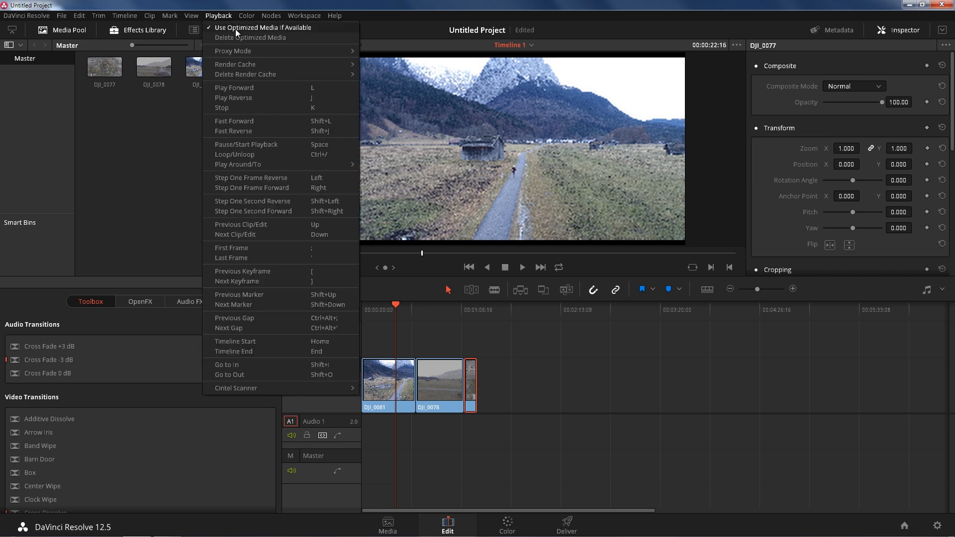
{"action": "left_click", "coordinate": [562, 321]}
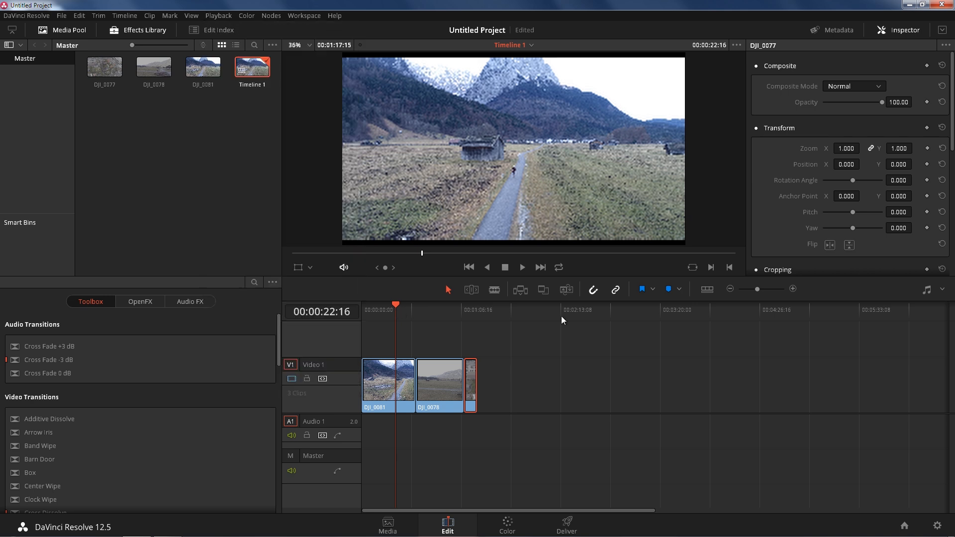
{"action": "mouse_move", "coordinate": [436, 310]}
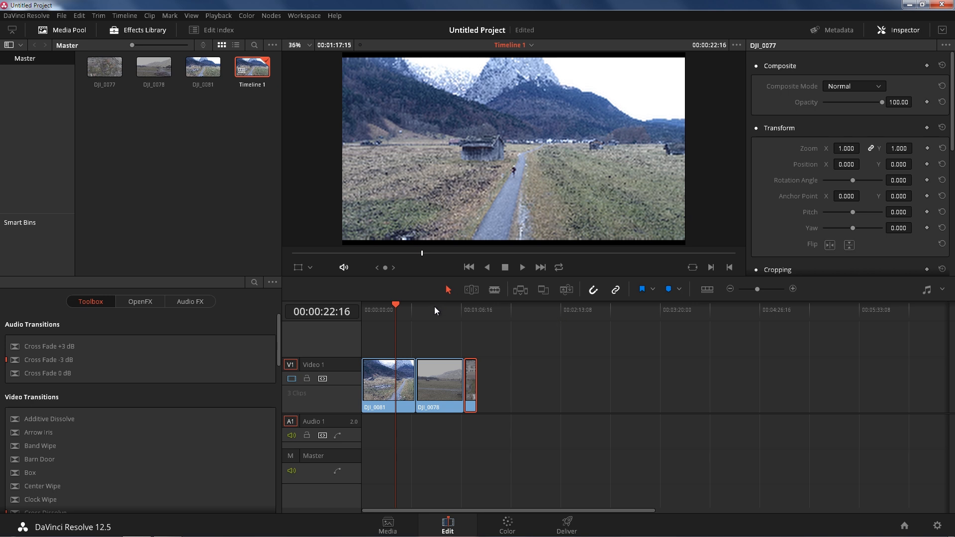
{"action": "left_click", "coordinate": [434, 305]}
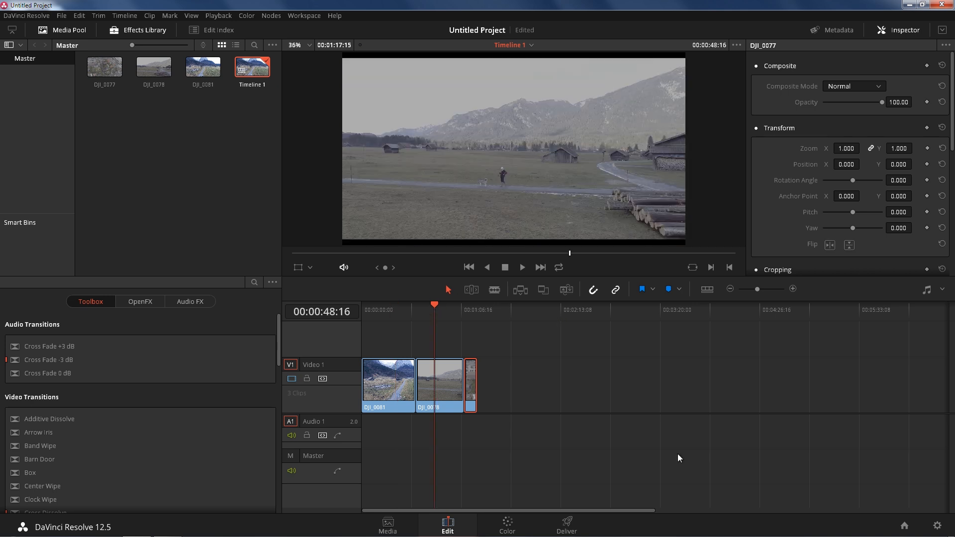
{"action": "mouse_move", "coordinate": [542, 168]}
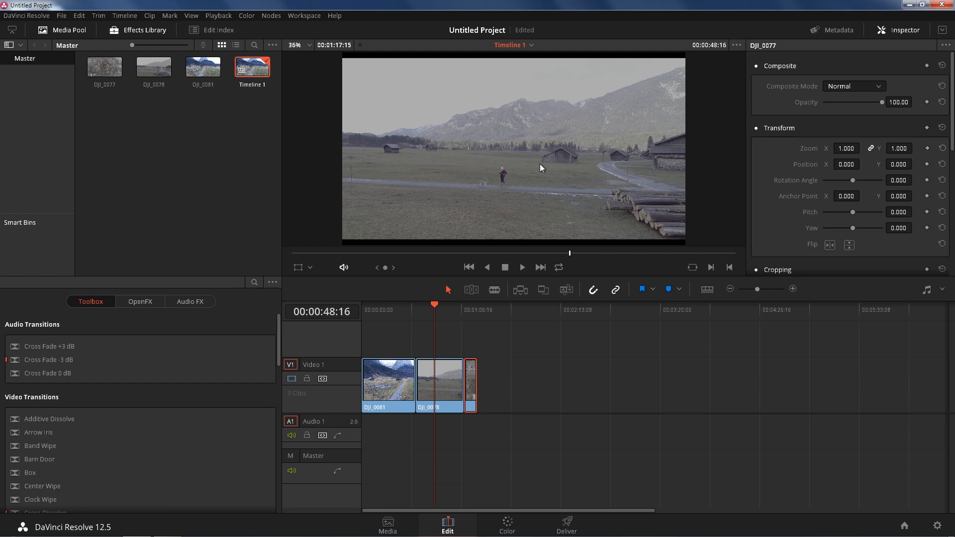
{"action": "mouse_move", "coordinate": [507, 526]}
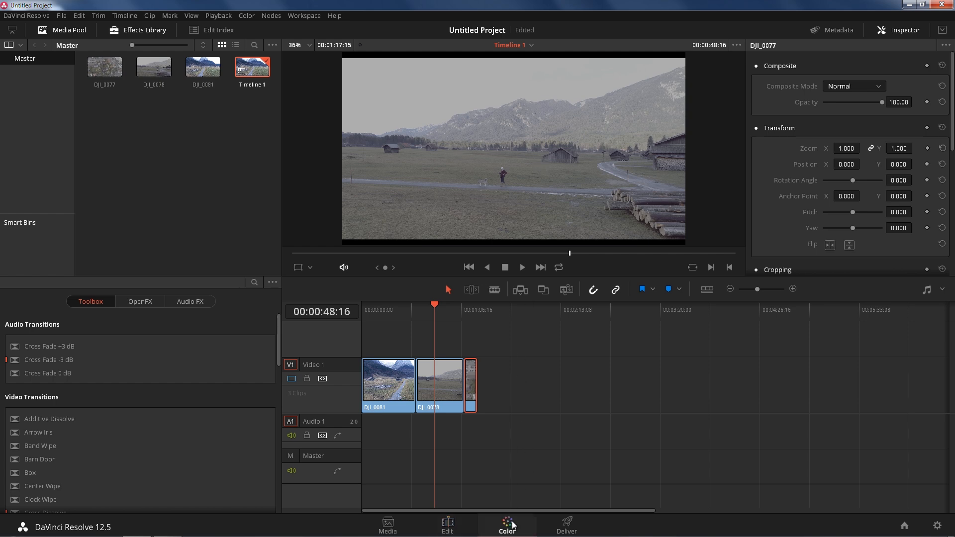
{"action": "left_click", "coordinate": [507, 524]}
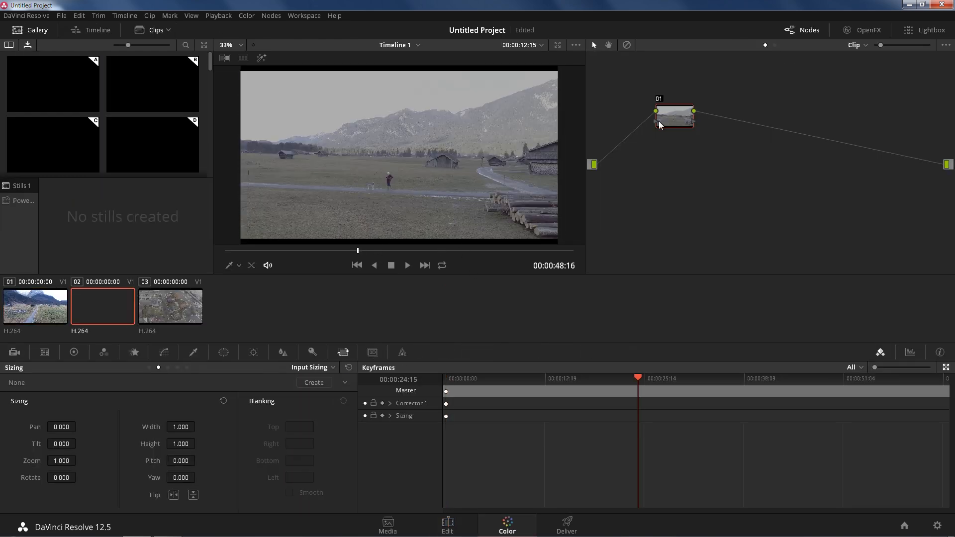
{"action": "left_click", "coordinate": [218, 15]}
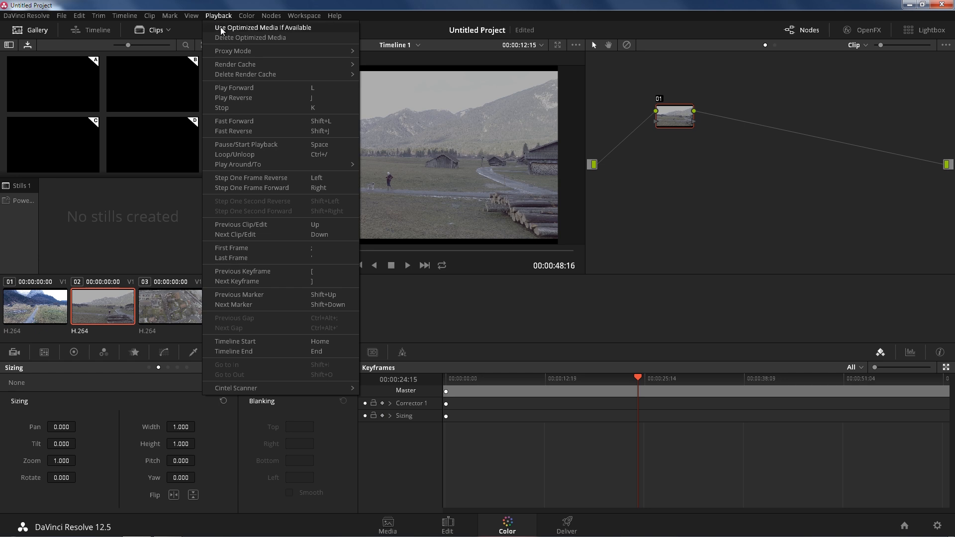